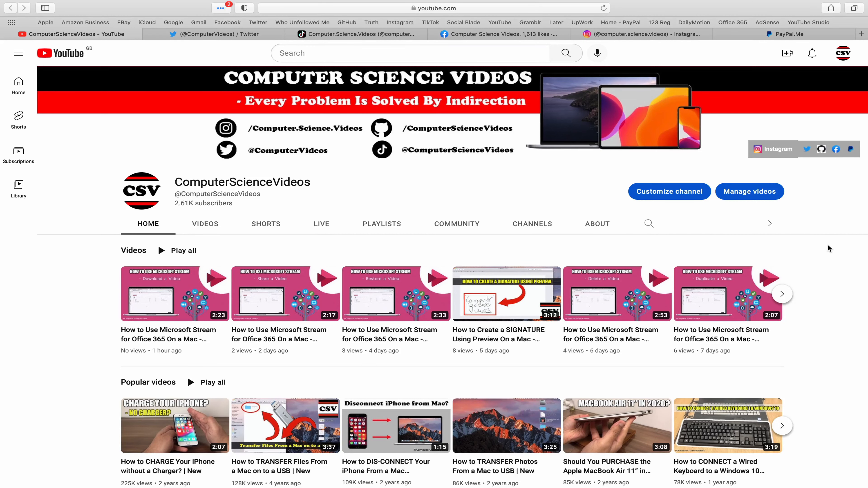
mouse_move(822, 235)
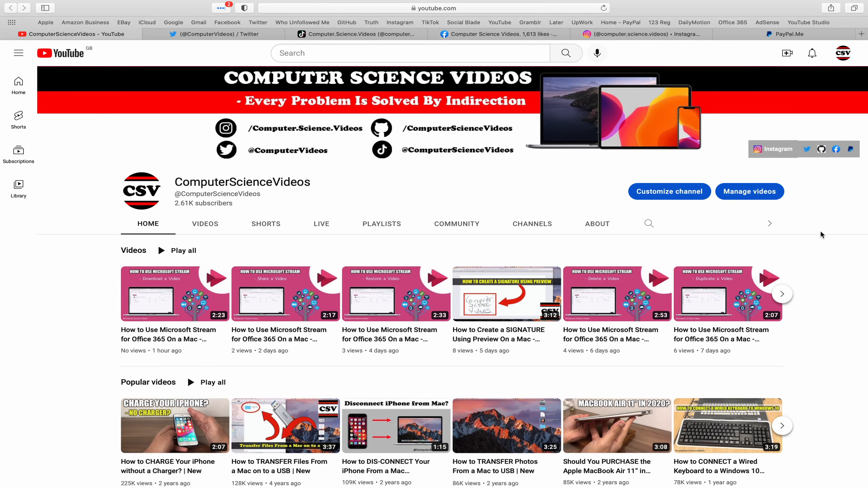
- Switch through the Twitter, Facebook, Instagram and PayPal tabs in Safari
click(205, 34)
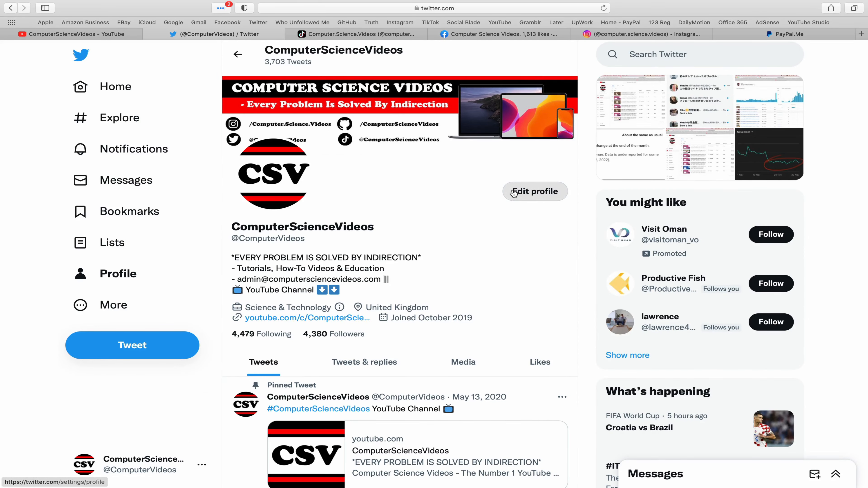
mouse_move(362, 34)
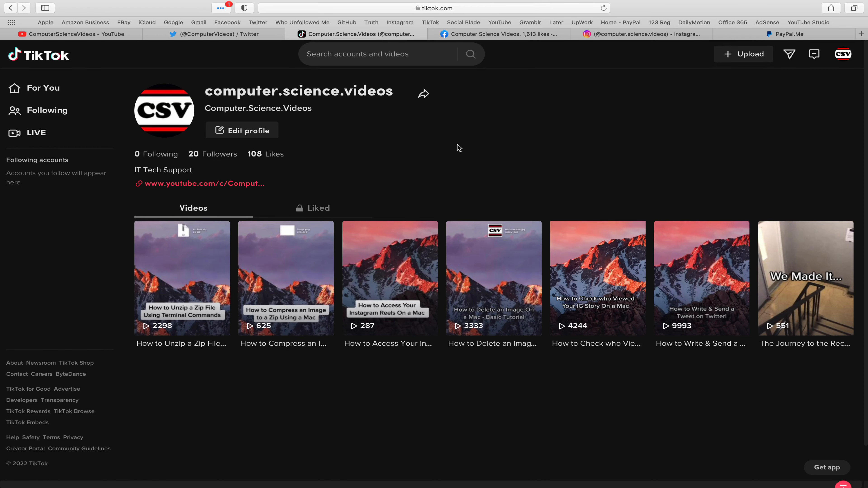
click(498, 34)
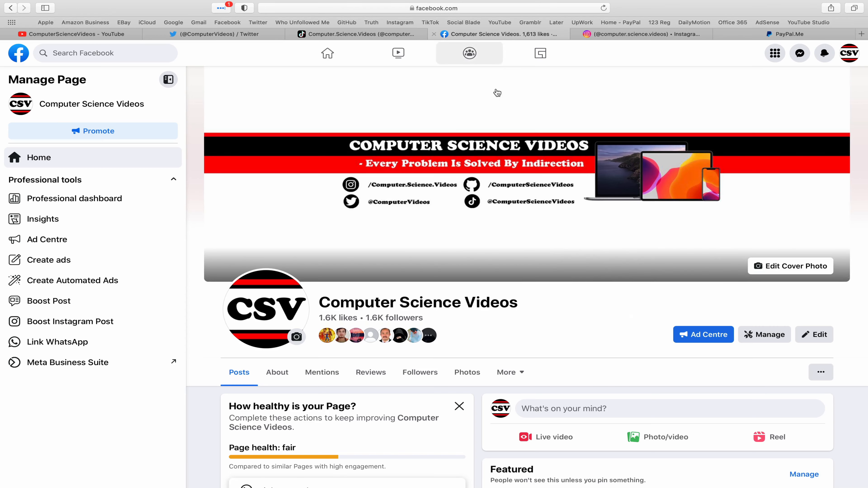
mouse_move(685, 86)
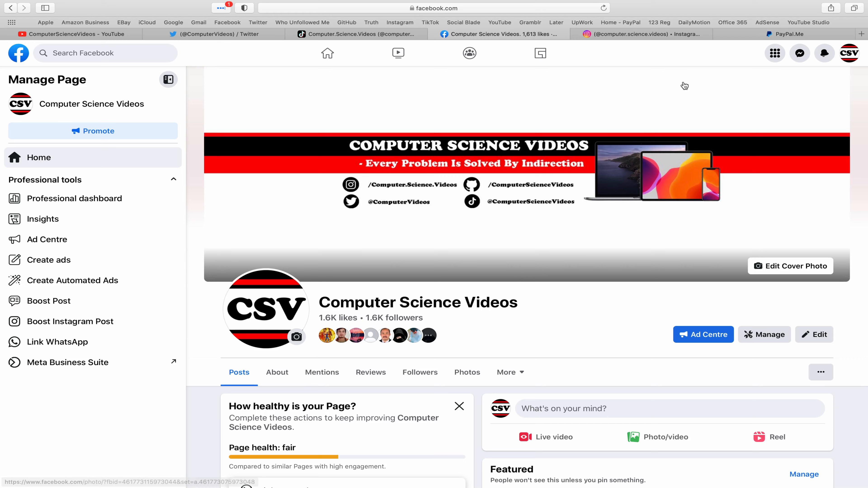
click(625, 34)
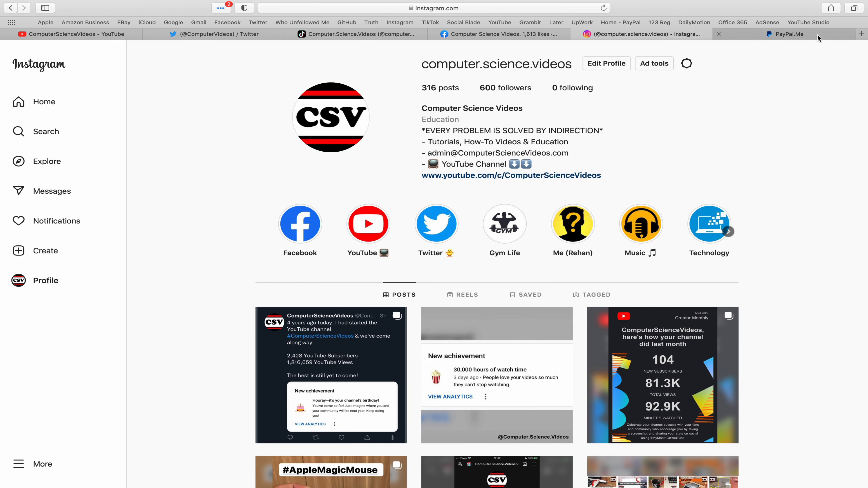
click(785, 34)
text(k)
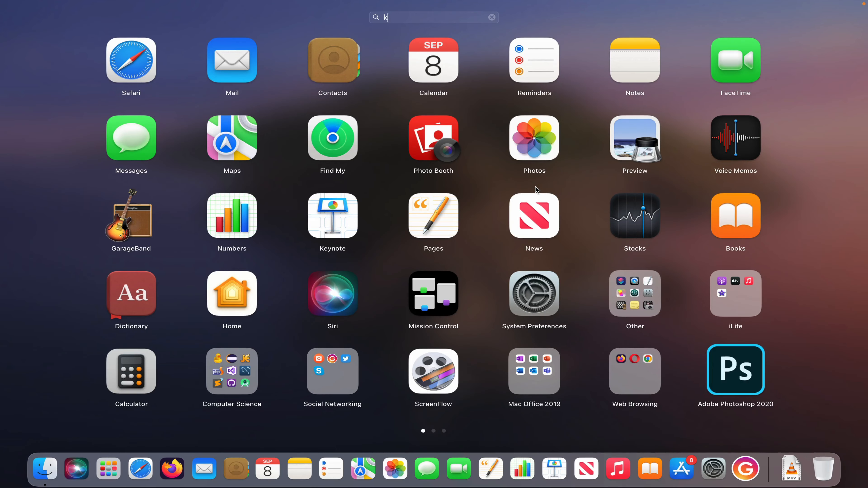
- Search Launchpad for 'key' and launch Keynote to its theme chooser
text(ey)
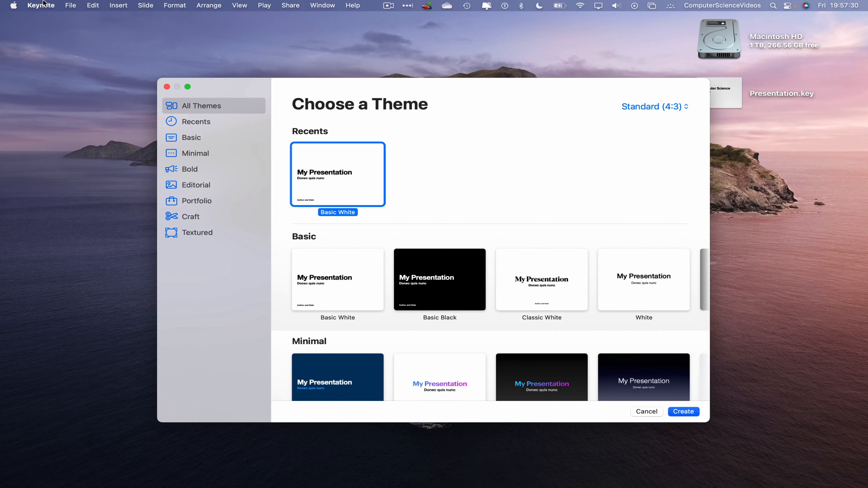
- Open Presentation.key from the Desktop via File > Open
click(70, 5)
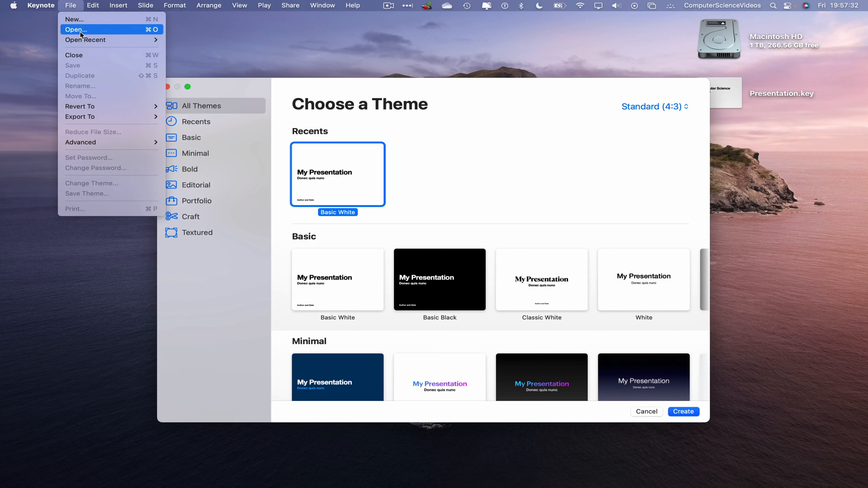
click(76, 30)
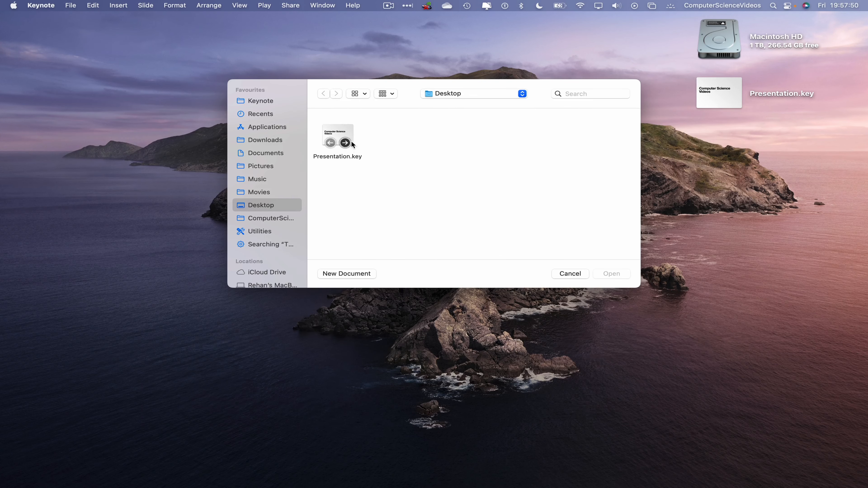
click(338, 135)
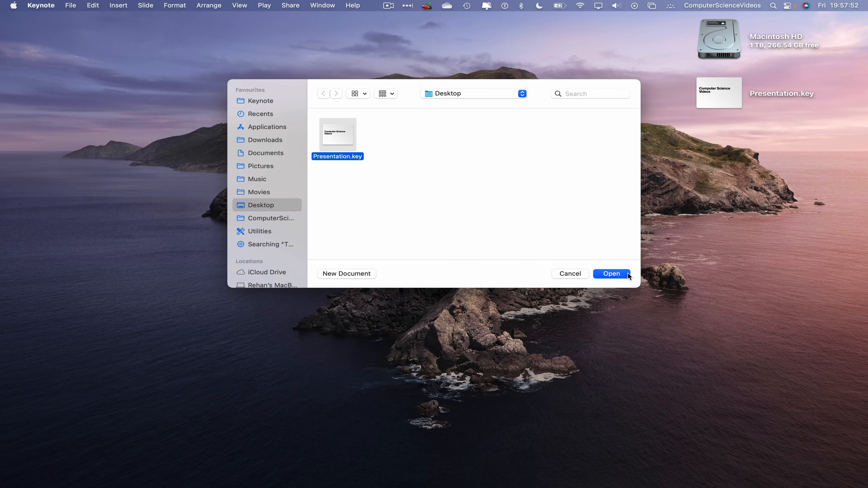
click(612, 274)
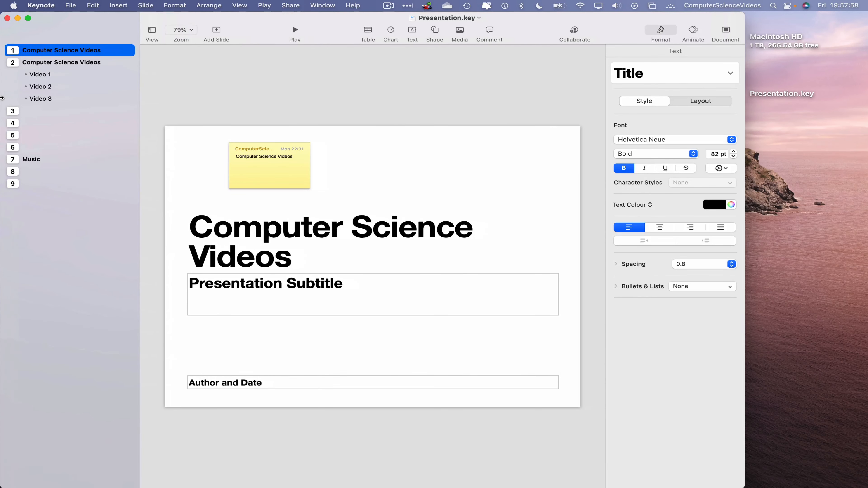
mouse_move(79, 79)
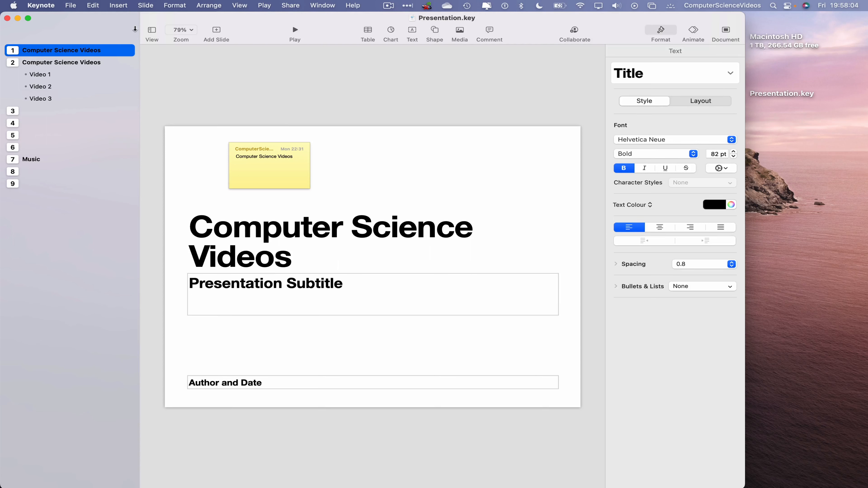
mouse_move(154, 40)
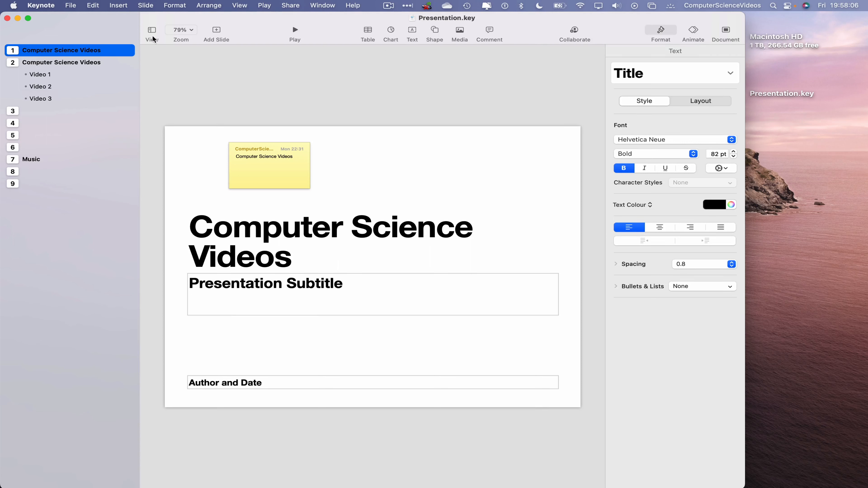
- Switch to Slide Only view, hiding the slide list
click(152, 30)
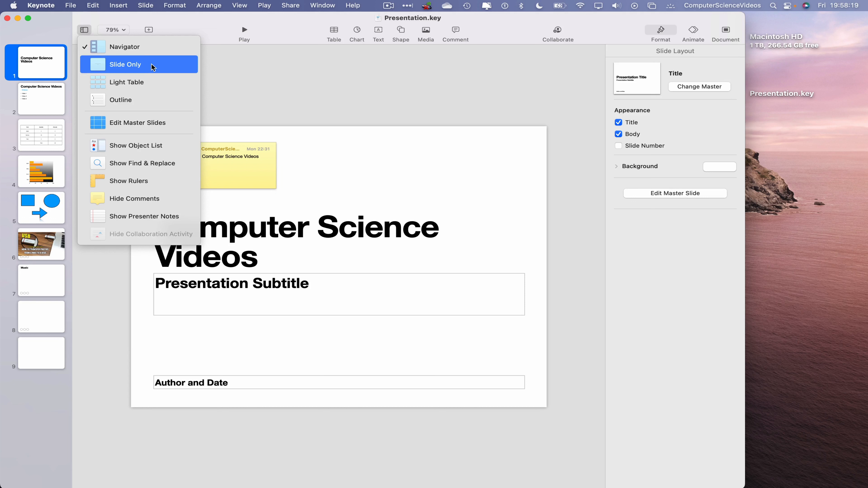
click(126, 64)
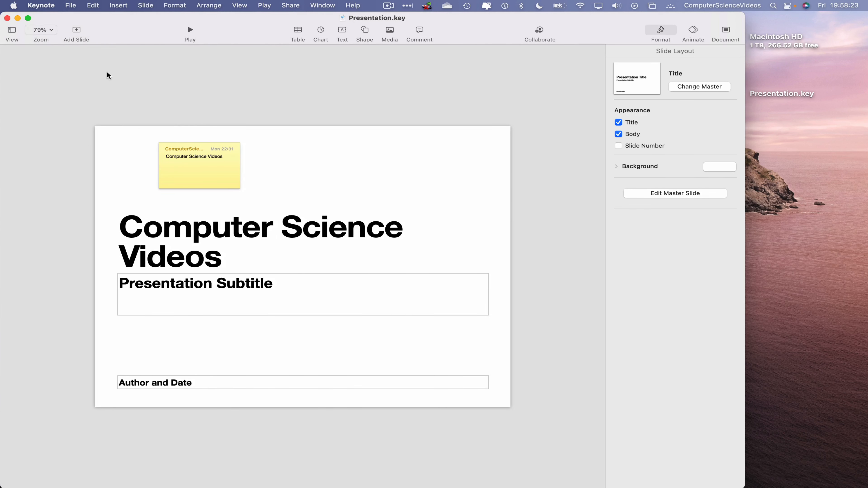
- Show the slides as a light table grid, then switch to Outline view
click(12, 30)
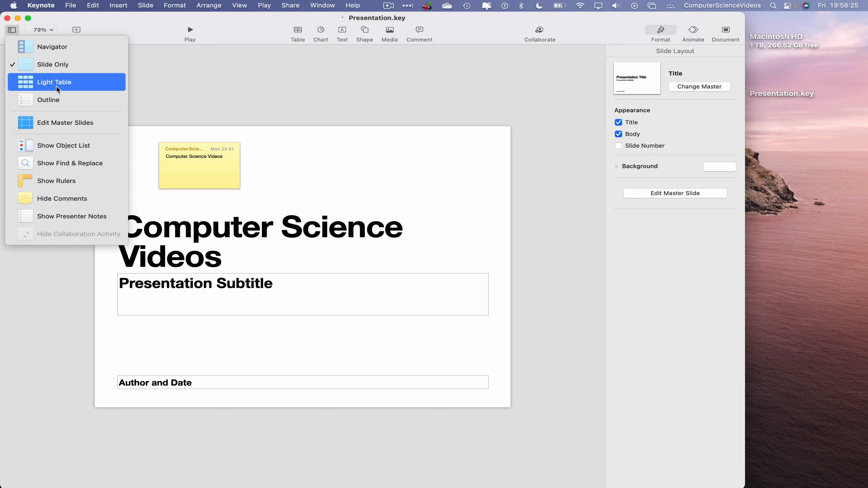
click(54, 81)
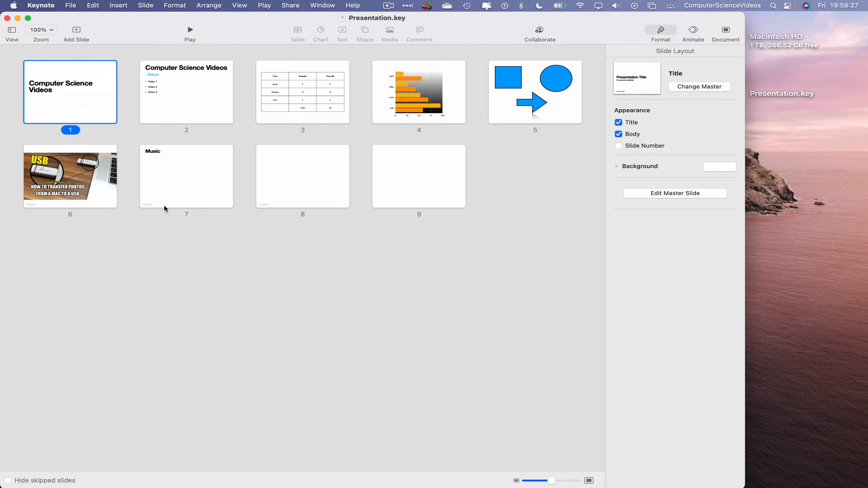
mouse_move(14, 34)
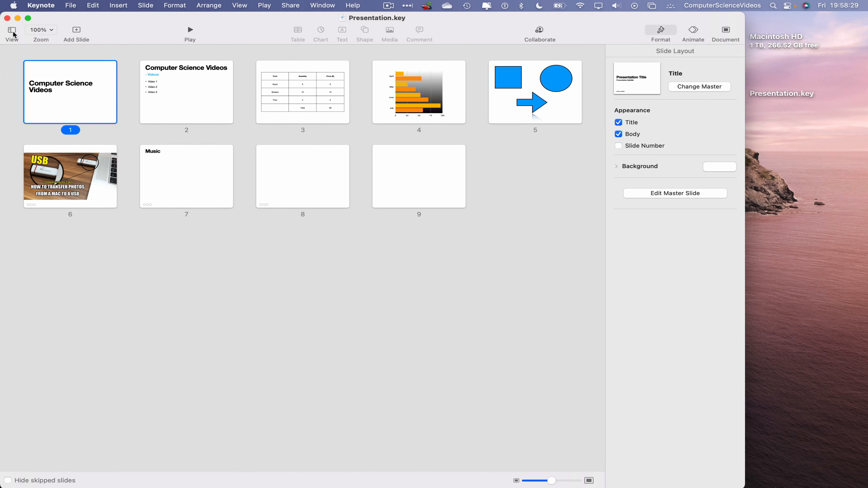
double_click(70, 92)
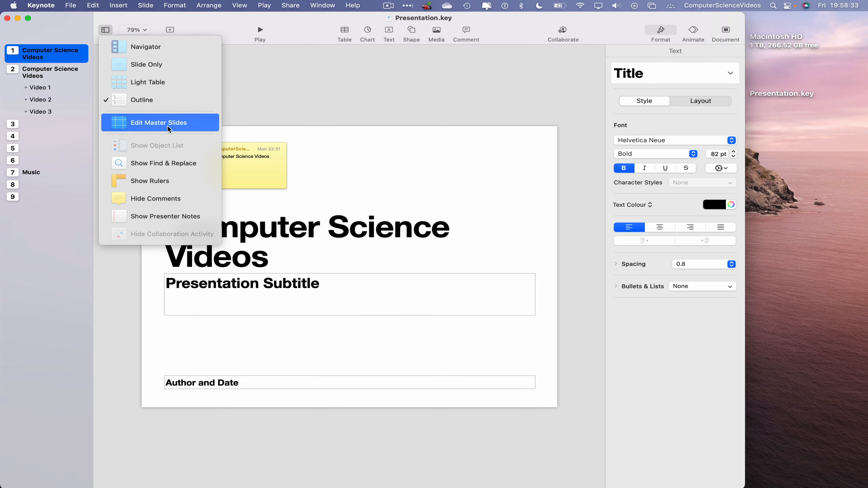
- Enter Edit Master Slides, then finish with Done to return to the title slide
click(159, 123)
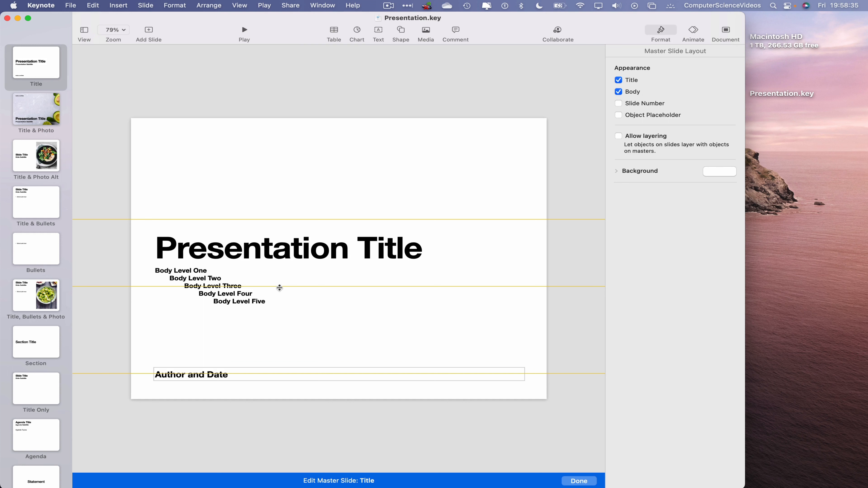
click(579, 481)
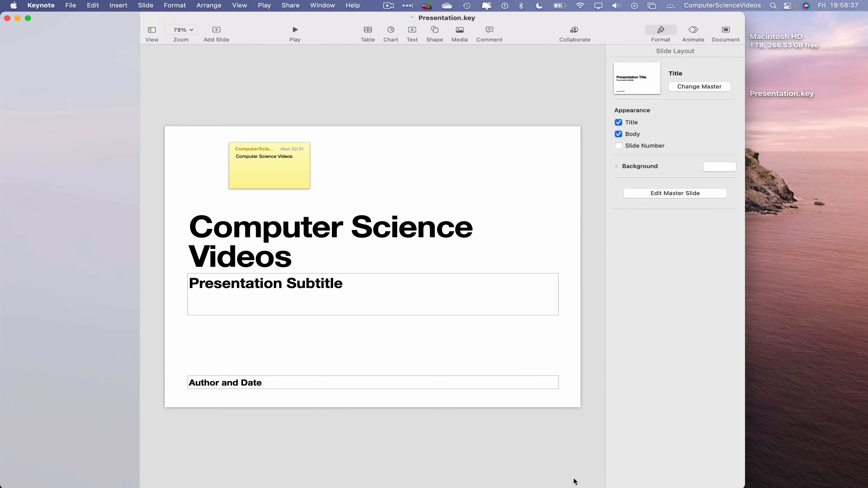
click(151, 30)
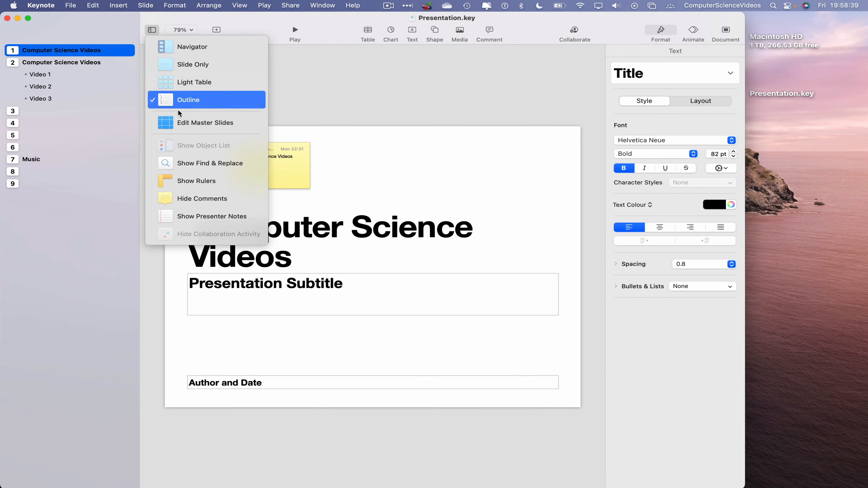
mouse_move(210, 162)
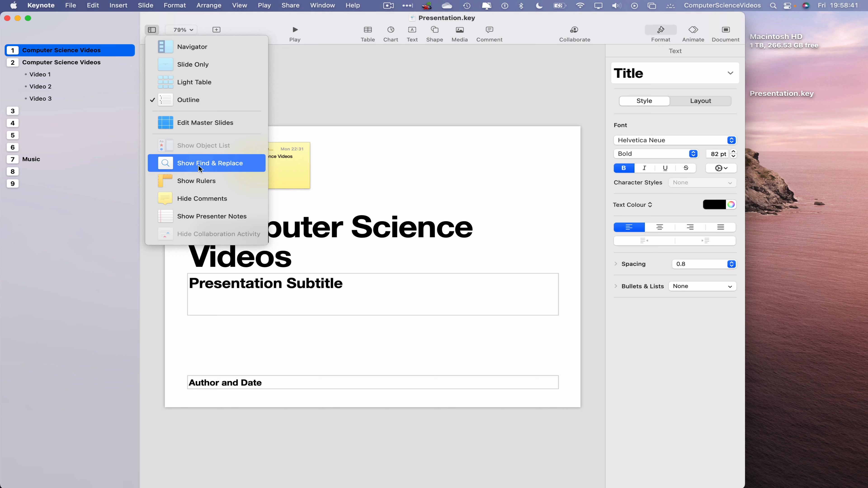
click(210, 163)
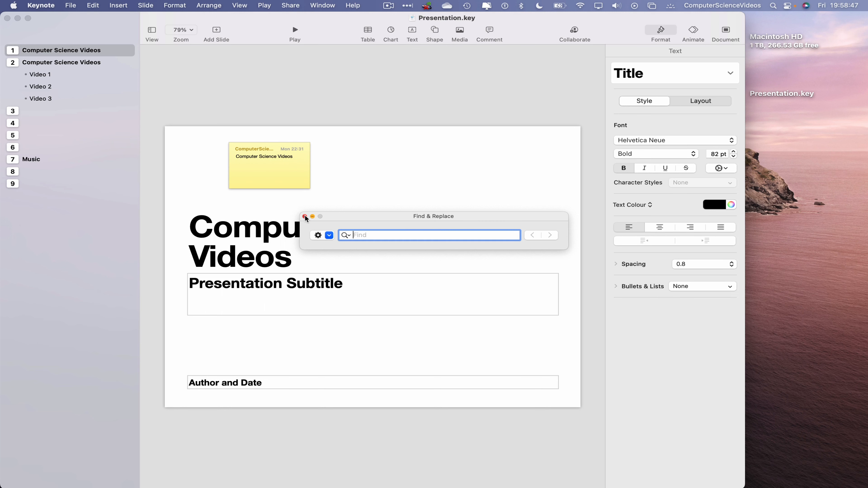
click(152, 30)
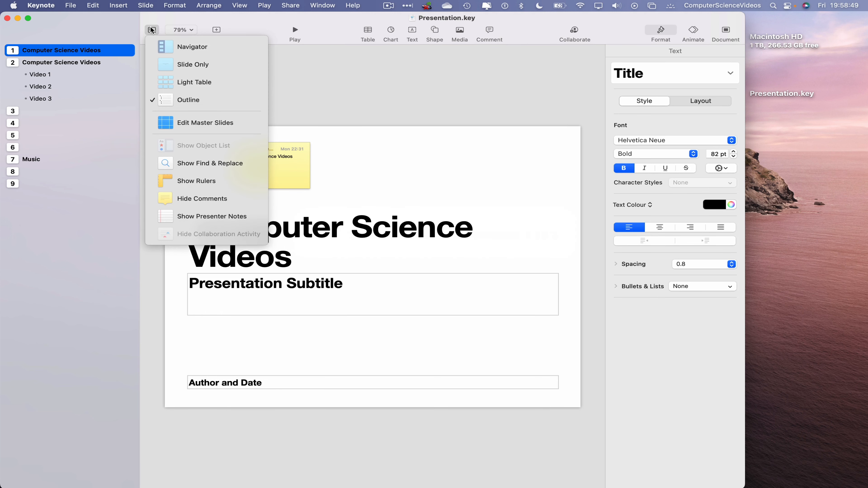
- Show rulers, hide the yellow comment, and show the presenter notes area
click(196, 181)
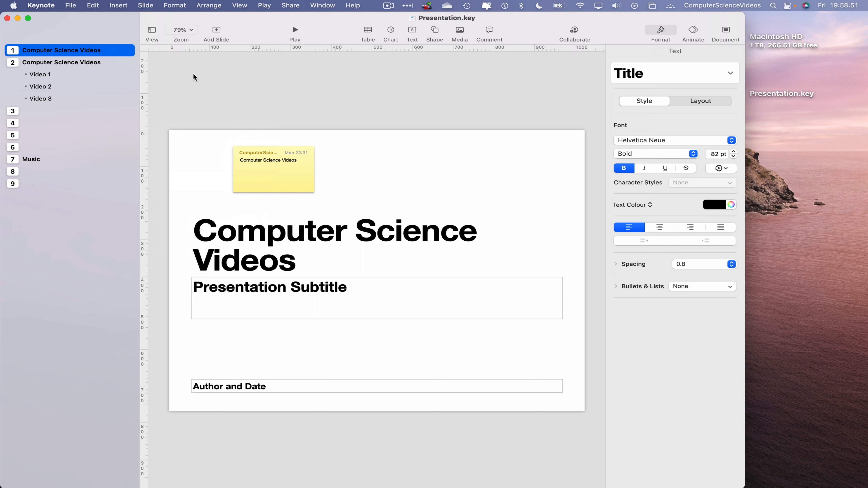
click(151, 30)
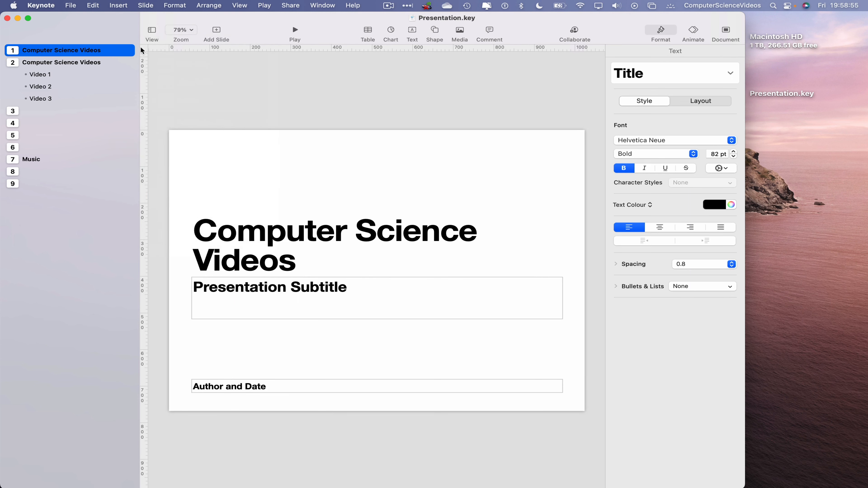
click(152, 30)
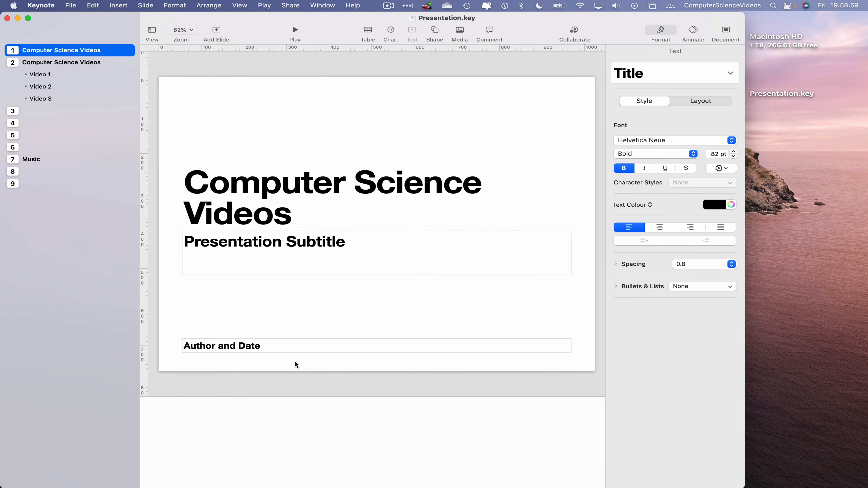
- Return to the Navigator thumbnail view and hide the presenter notes
click(276, 421)
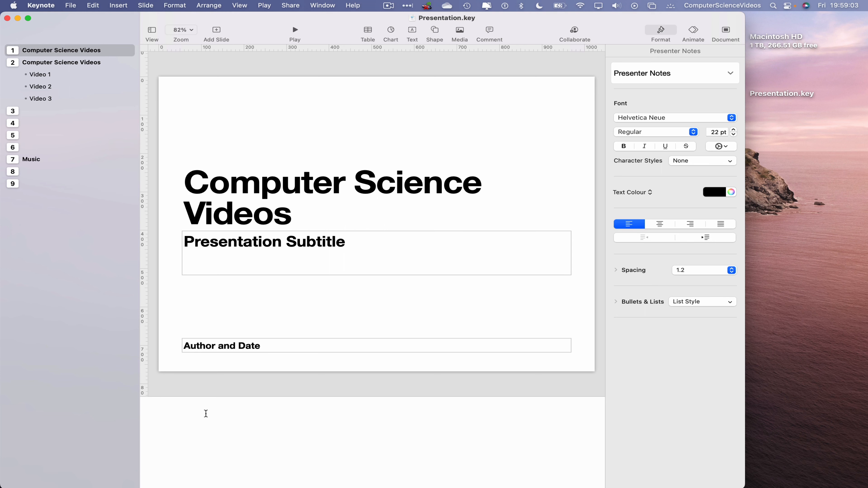
click(151, 30)
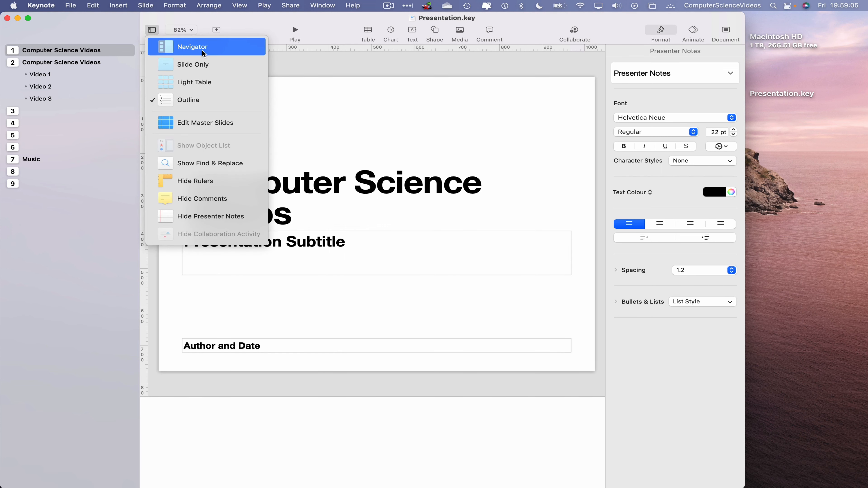
click(193, 47)
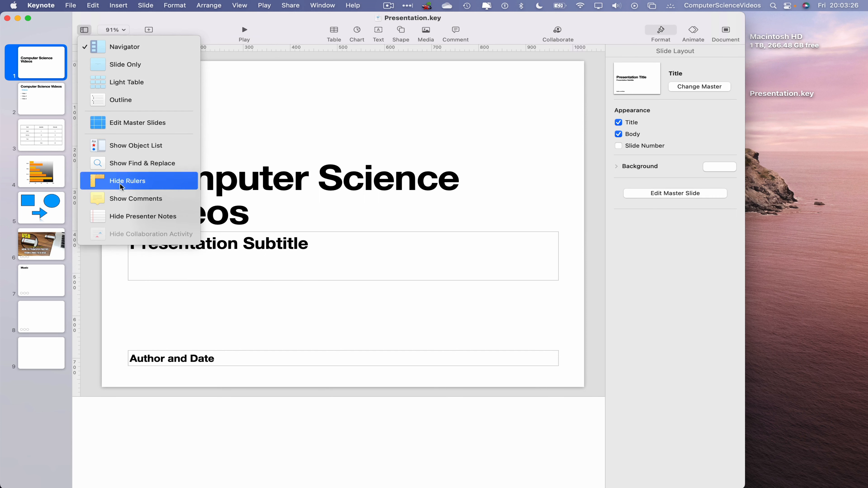
mouse_move(144, 216)
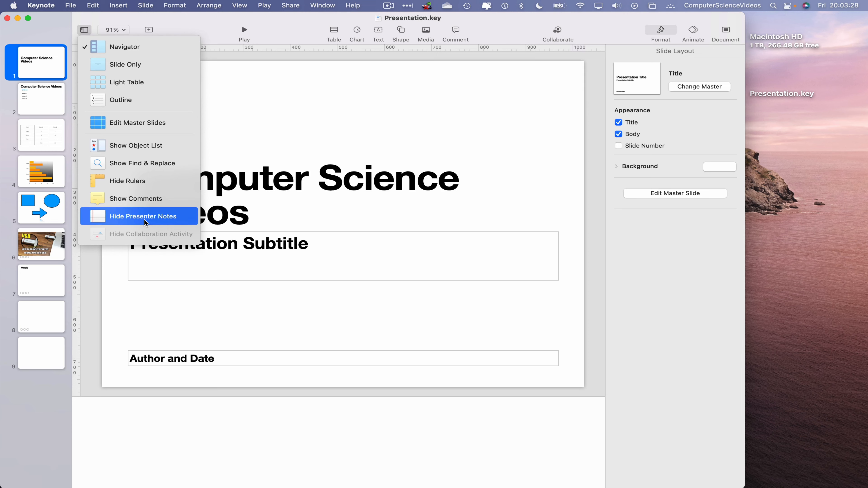
click(145, 216)
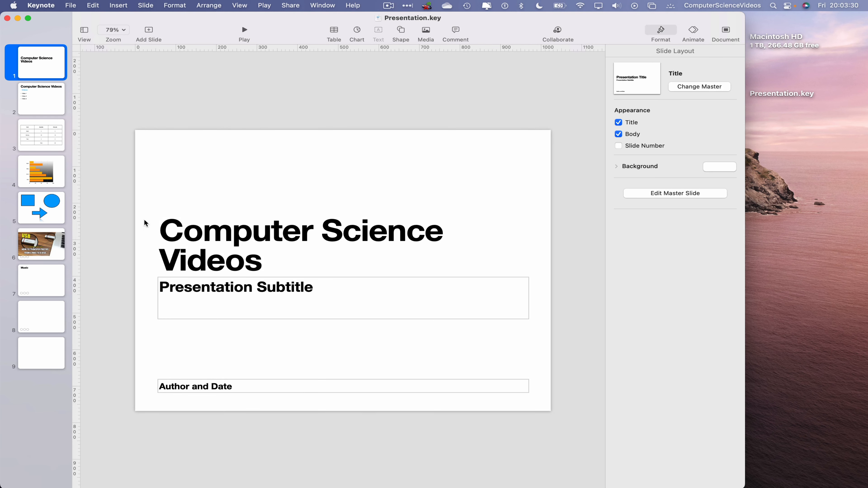
- Quit Keynote from the application menu, leaving the desktop
click(42, 5)
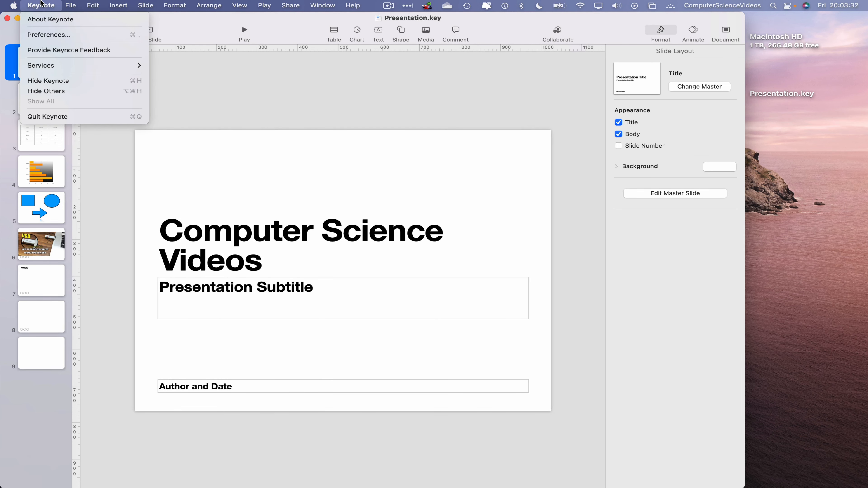
click(49, 81)
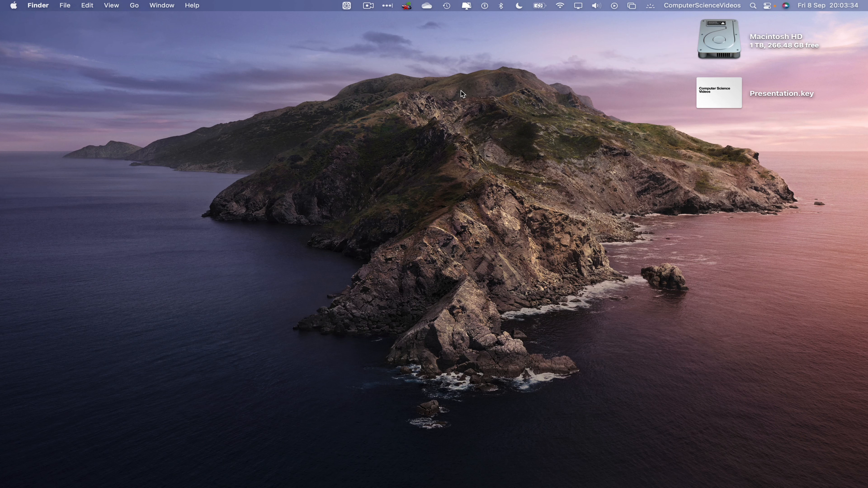